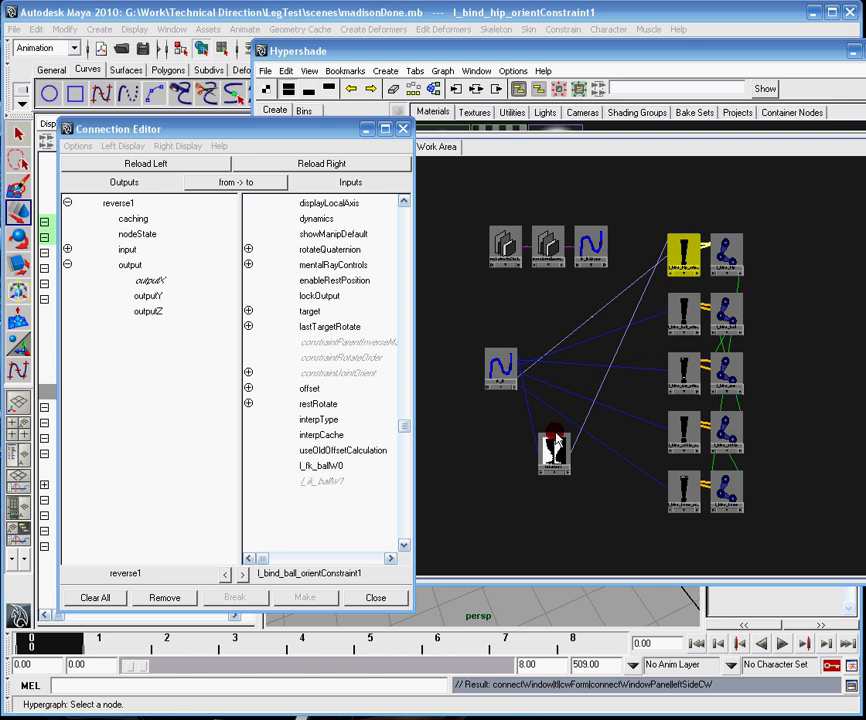
{"action": "mouse_move", "coordinate": [552, 456]}
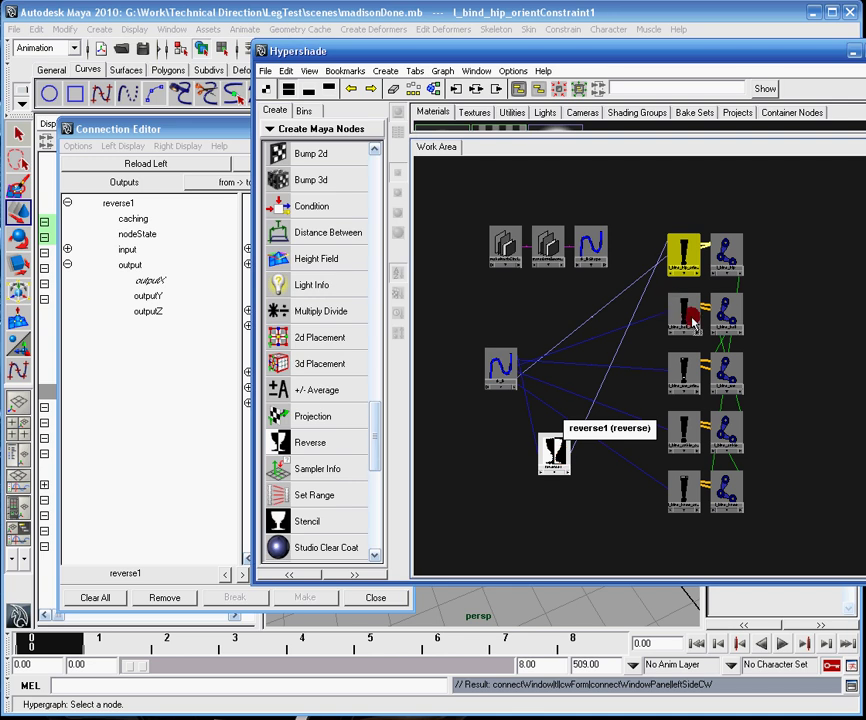
- Connect reverse1.outputX to the FK weight of the ball, toe and knee orient constraints
{"action": "left_click", "coordinate": [683, 318]}
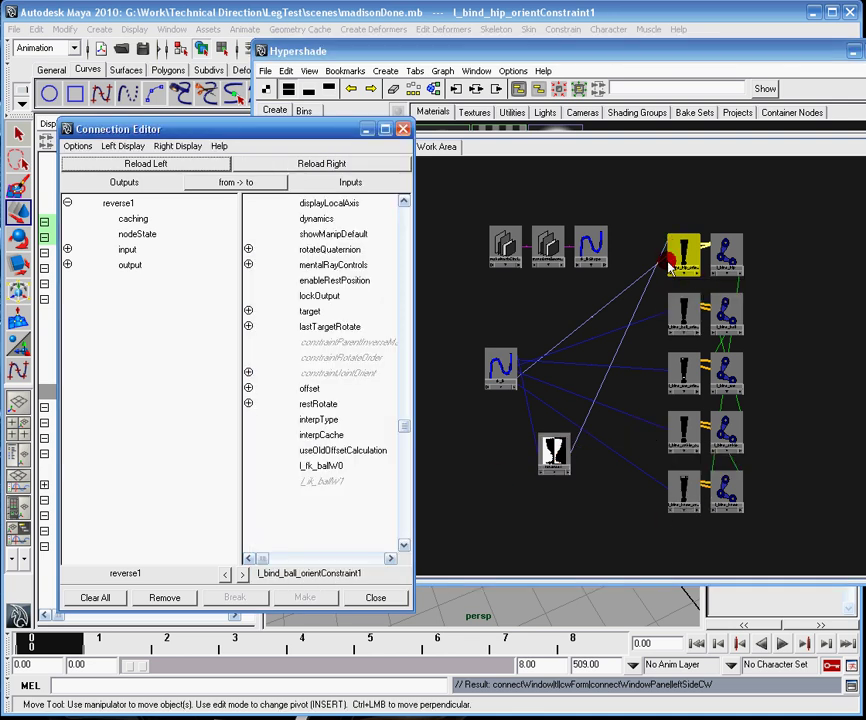
{"action": "left_click", "coordinate": [66, 264]}
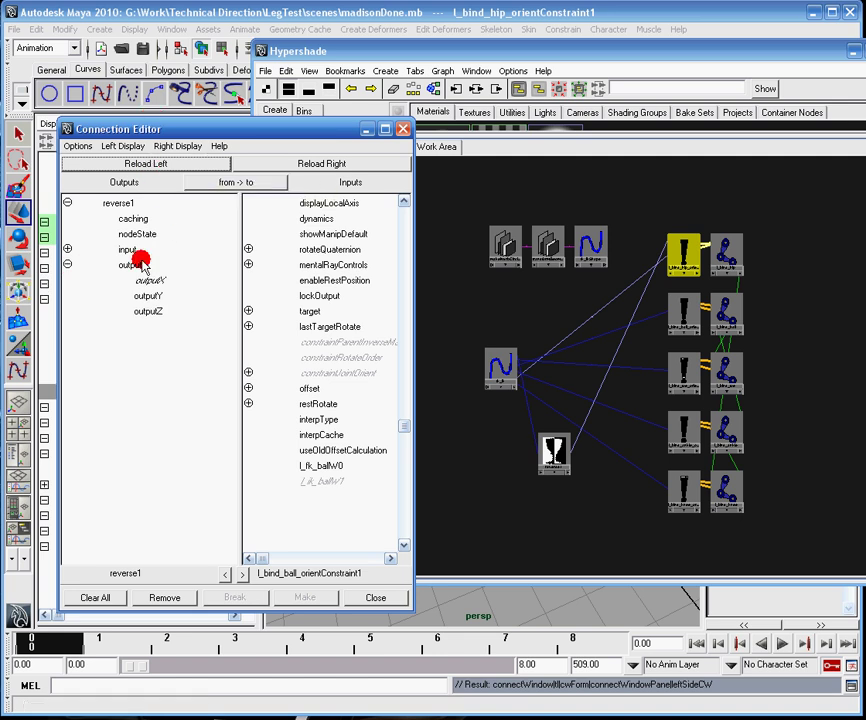
{"action": "left_click", "coordinate": [148, 280]}
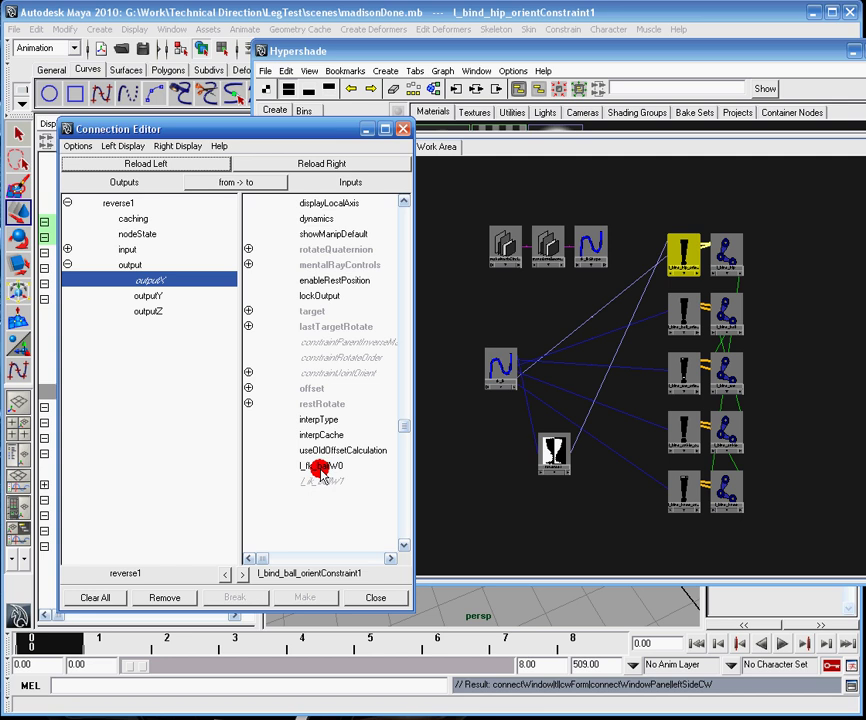
{"action": "left_click", "coordinate": [320, 464]}
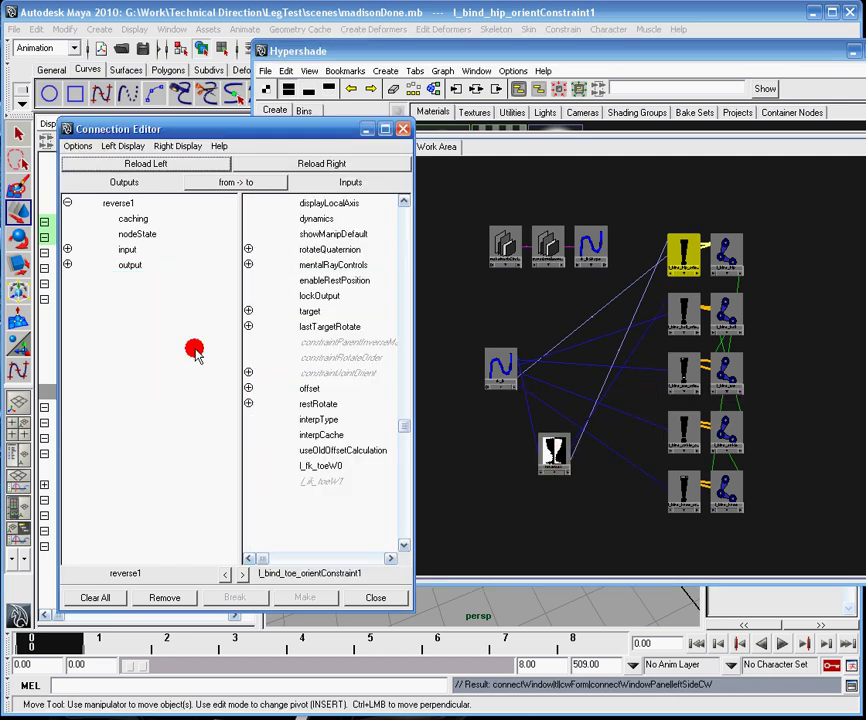
{"action": "left_click", "coordinate": [68, 264]}
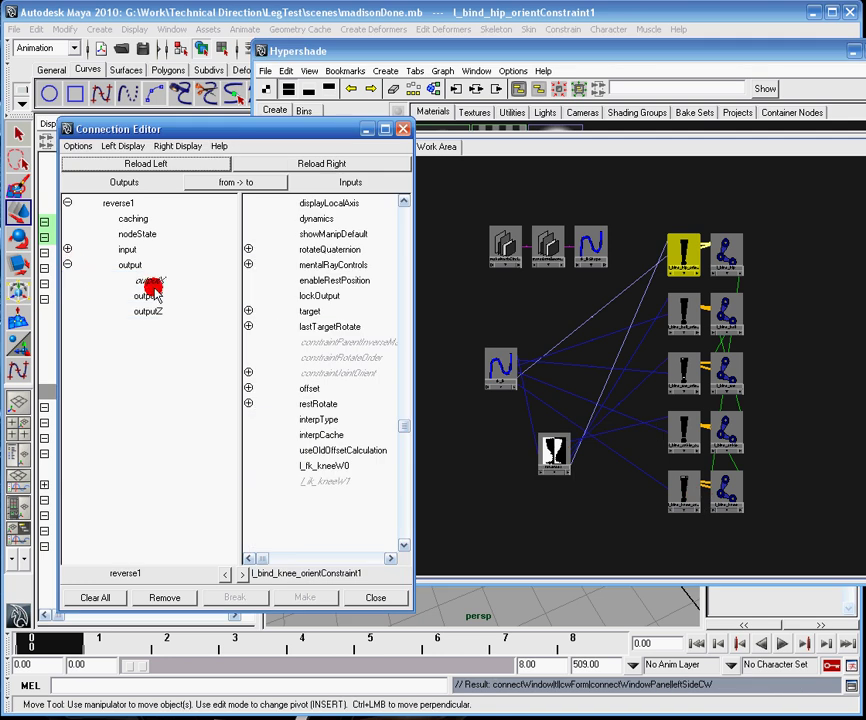
{"action": "left_click", "coordinate": [323, 463]}
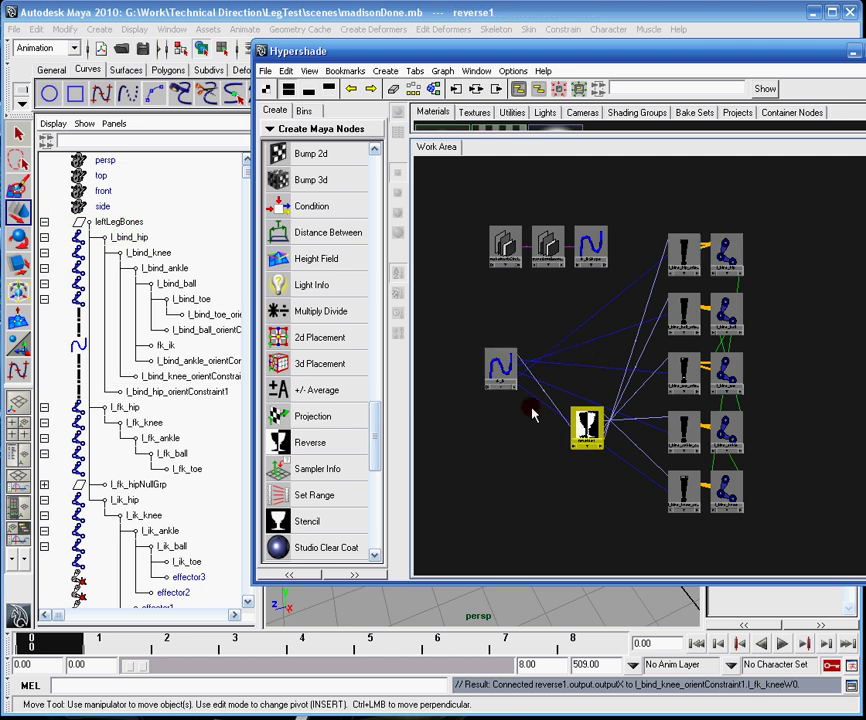
- Select the fk_ik control in the viewport to confirm reverse1 appears among its outputs
{"action": "left_click", "coordinate": [498, 357]}
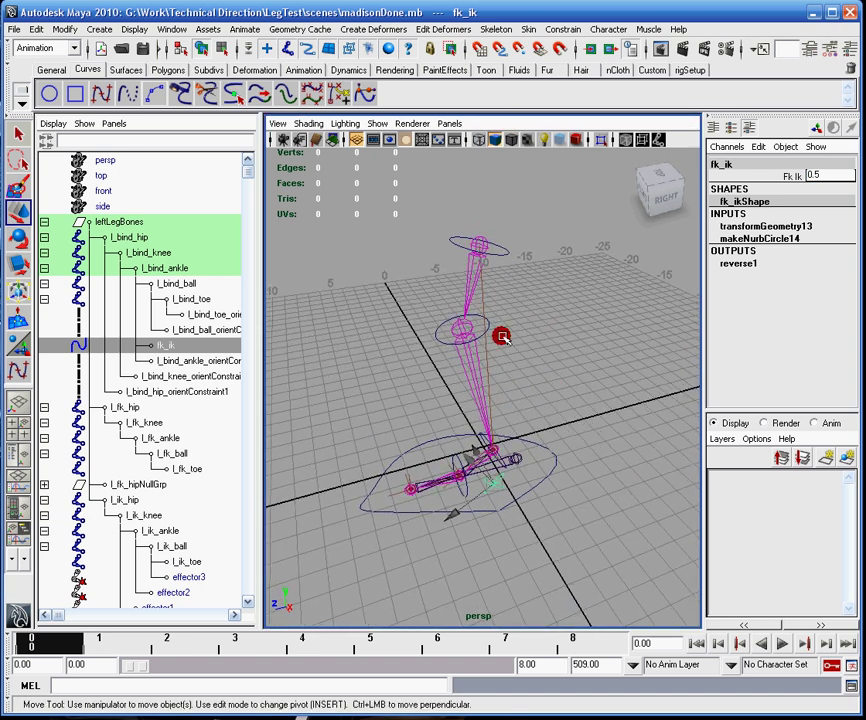
- Rotate l_fk_hipCtrl to swing the leg and check the bind bones follow the FK chain
{"action": "left_click", "coordinate": [448, 236]}
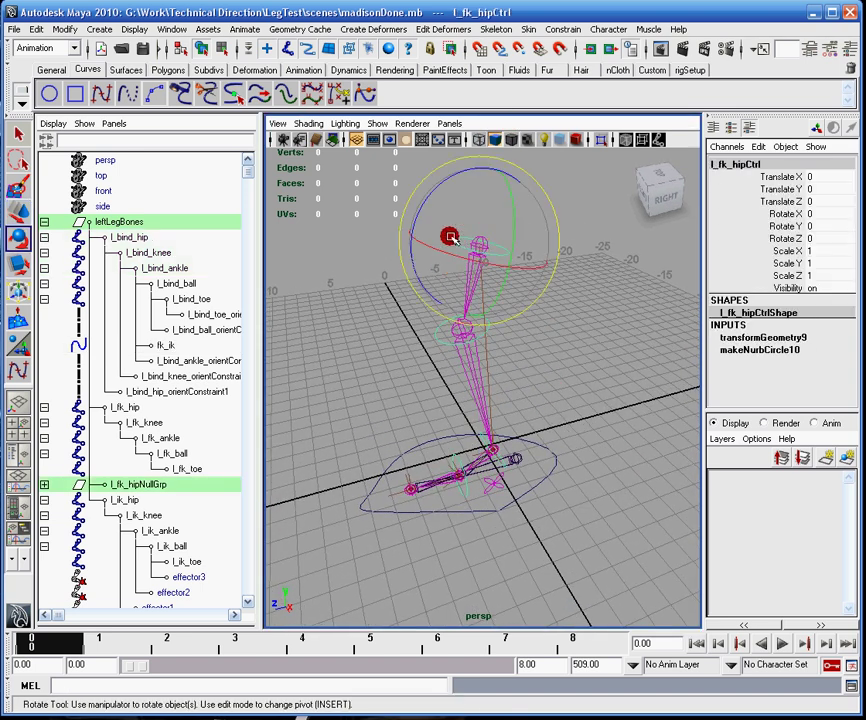
{"action": "left_click_drag", "start_coordinate": [451, 236], "coordinate": [458, 196]}
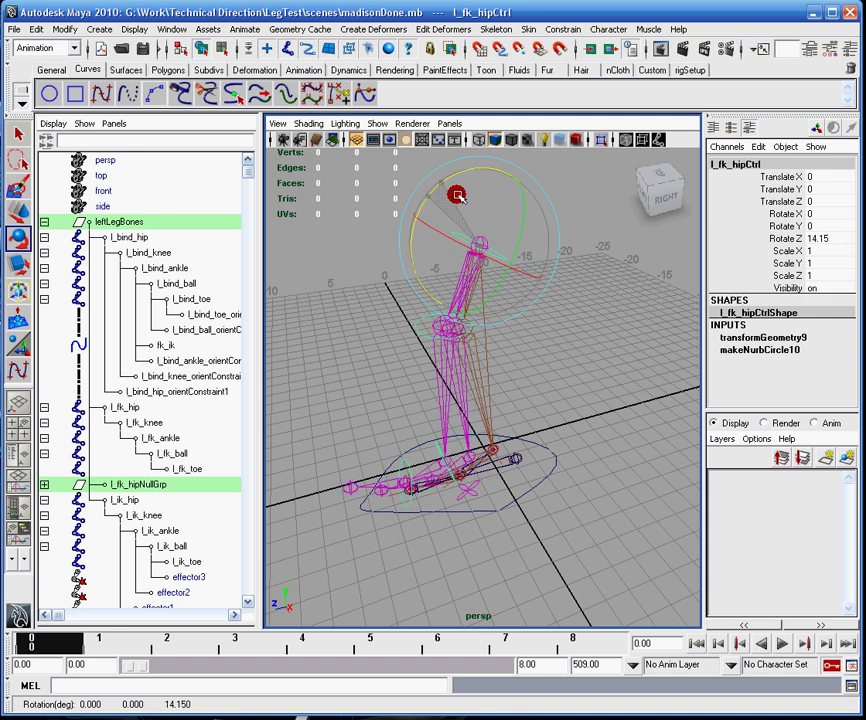
{"action": "left_click_drag", "start_coordinate": [458, 194], "coordinate": [519, 200]}
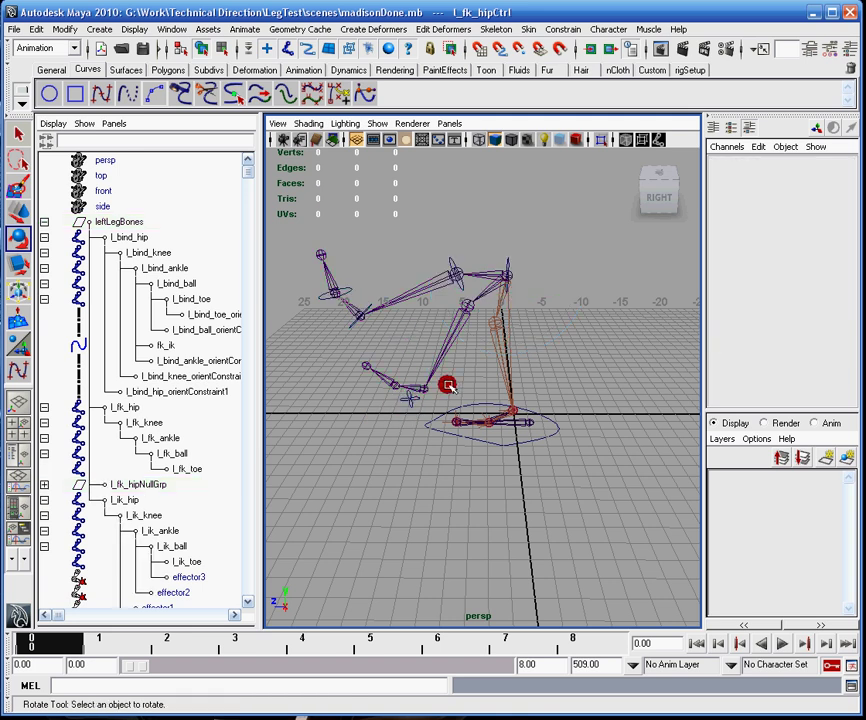
- Translate ik_Ctrl around so the IK leg chain reaches to follow the foot
{"action": "left_click", "coordinate": [164, 343]}
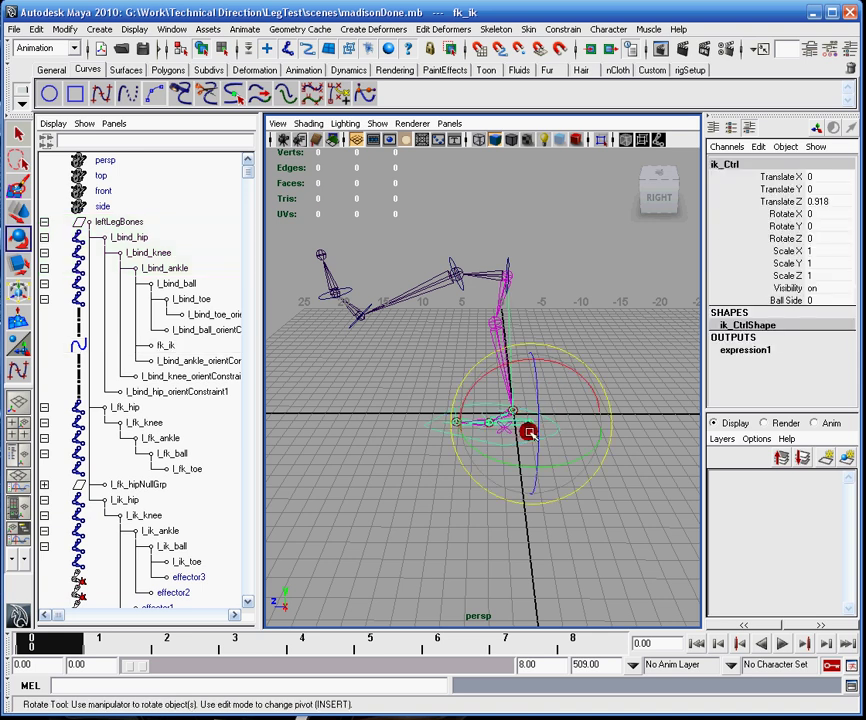
{"action": "left_click_drag", "start_coordinate": [530, 432], "coordinate": [636, 470]}
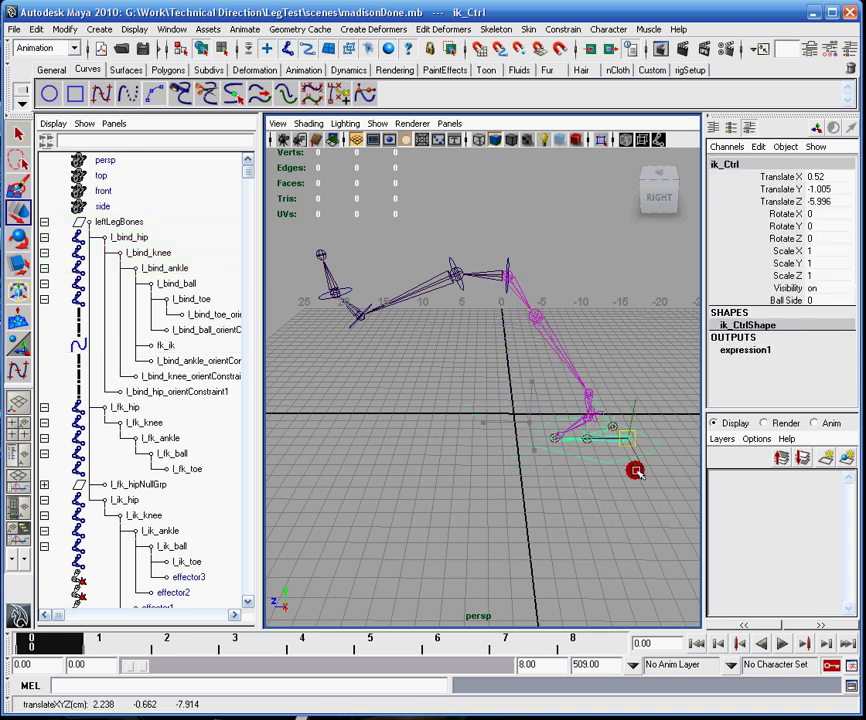
{"action": "left_click_drag", "start_coordinate": [636, 469], "coordinate": [558, 520]}
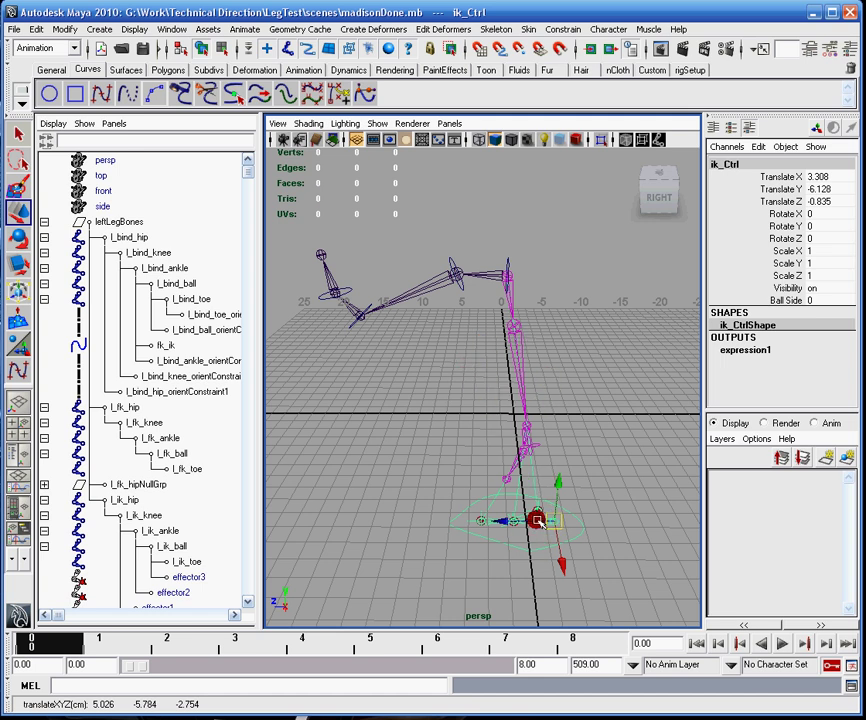
{"action": "left_click_drag", "start_coordinate": [538, 519], "coordinate": [510, 517]}
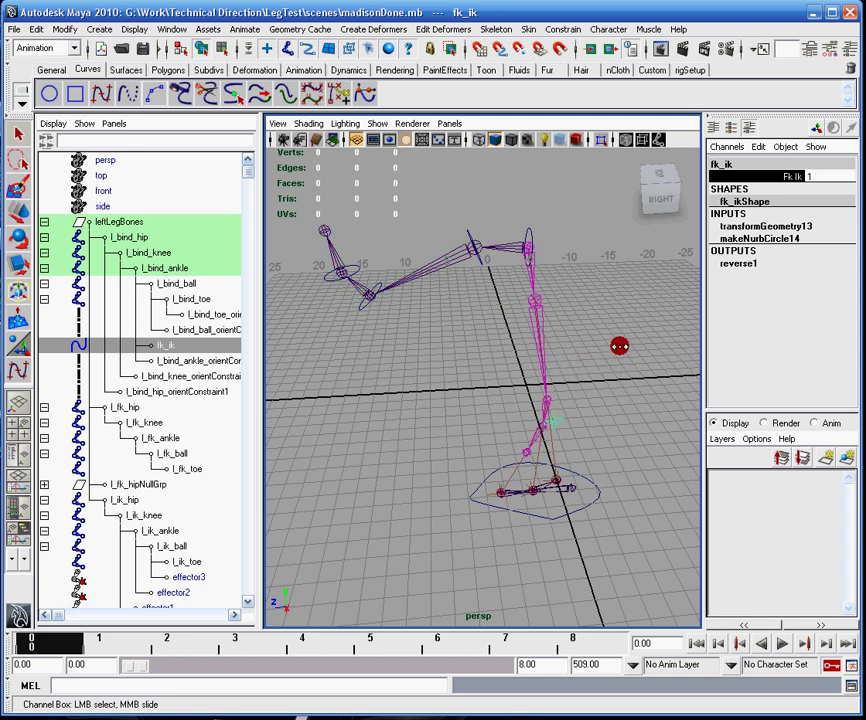
- Slide the fk_ik switch value to blend the bind leg between the FK and IK chains
{"action": "left_click_drag", "start_coordinate": [620, 346], "coordinate": [546, 348]}
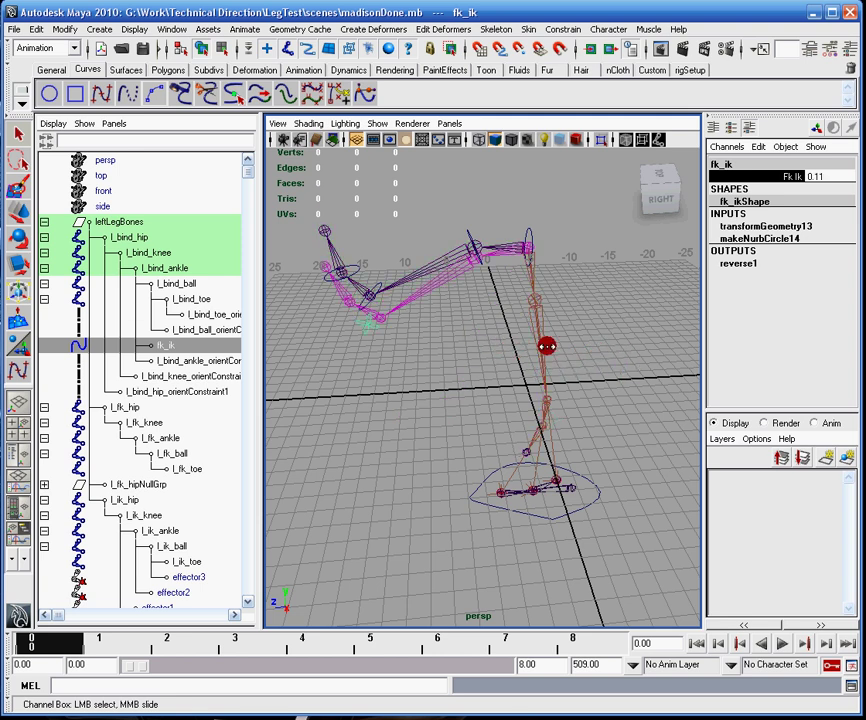
{"action": "left_click_drag", "start_coordinate": [544, 348], "coordinate": [459, 224]}
{"action": "type", "text": "0.5"}
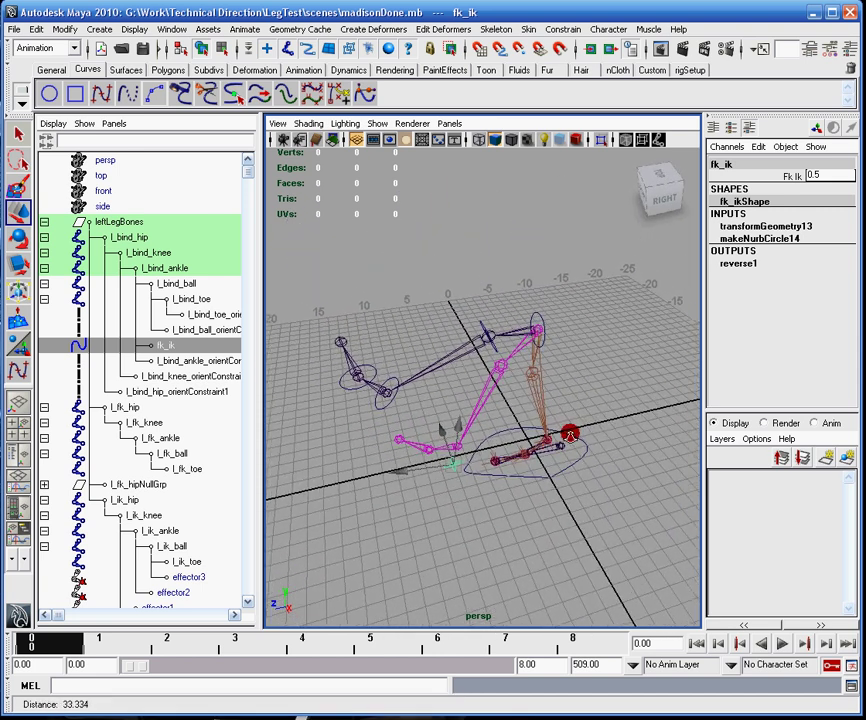
{"action": "left_click_drag", "start_coordinate": [570, 432], "coordinate": [550, 404]}
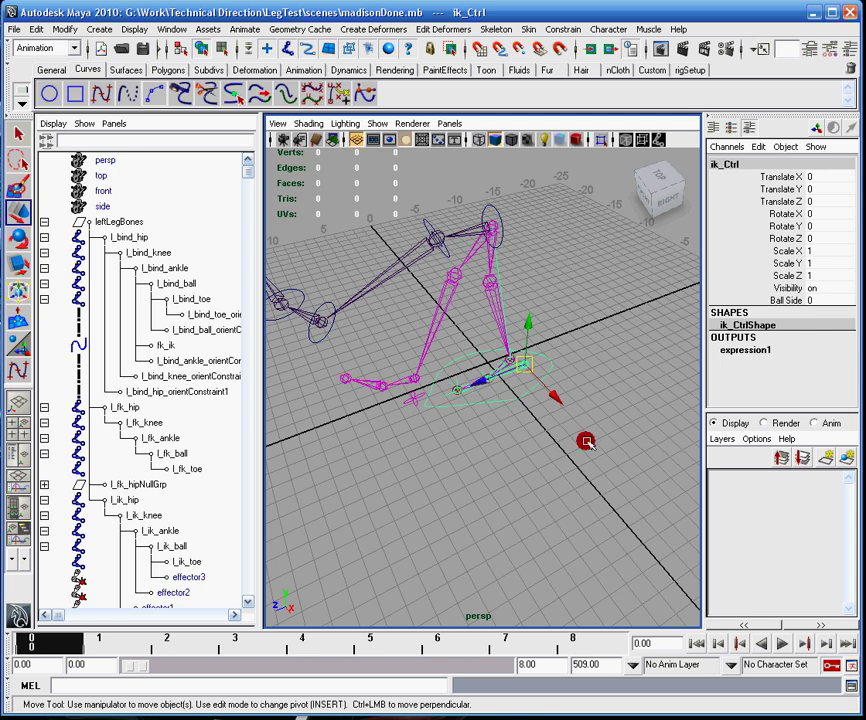
{"action": "left_click_drag", "start_coordinate": [584, 441], "coordinate": [532, 412]}
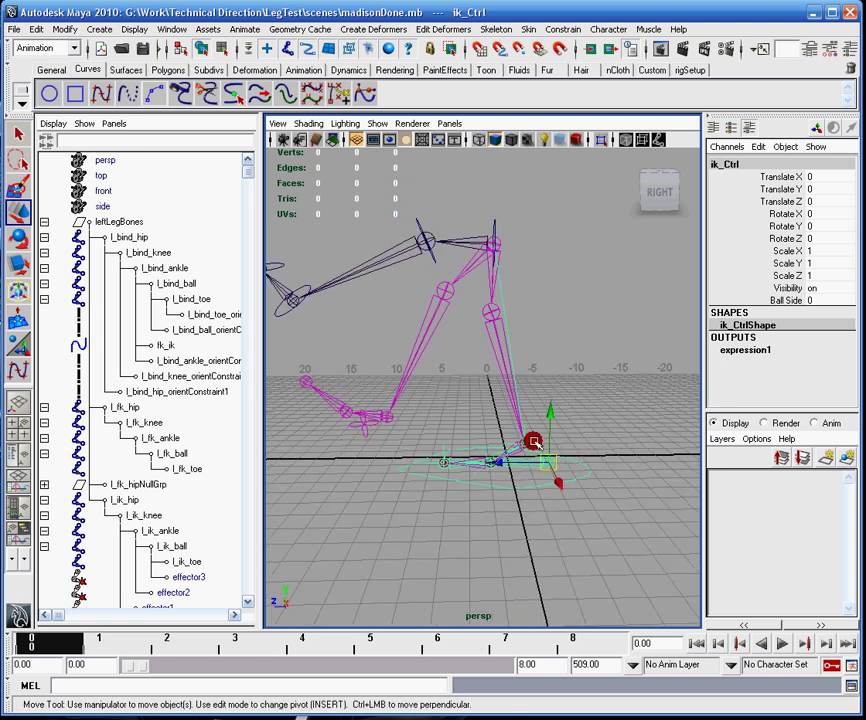
{"action": "left_click_drag", "start_coordinate": [534, 442], "coordinate": [548, 462]}
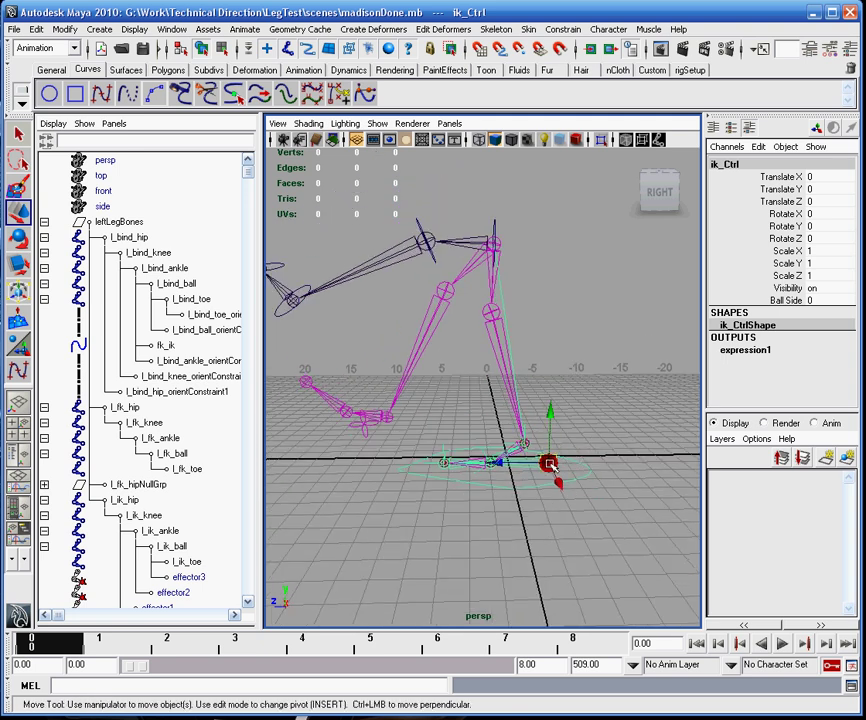
{"action": "left_click_drag", "start_coordinate": [547, 462], "coordinate": [506, 432]}
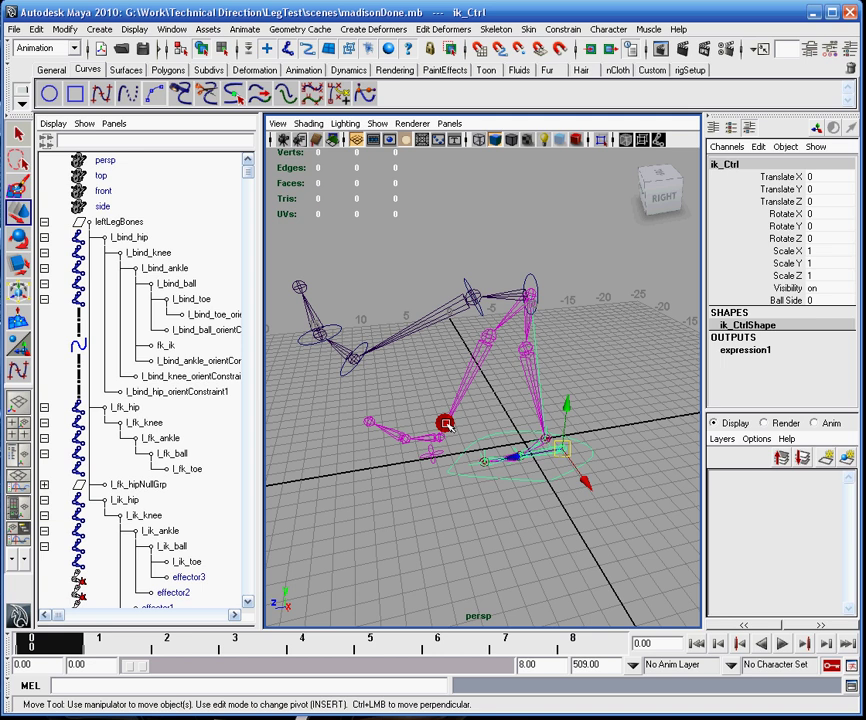
{"action": "left_click_drag", "start_coordinate": [444, 422], "coordinate": [500, 308]}
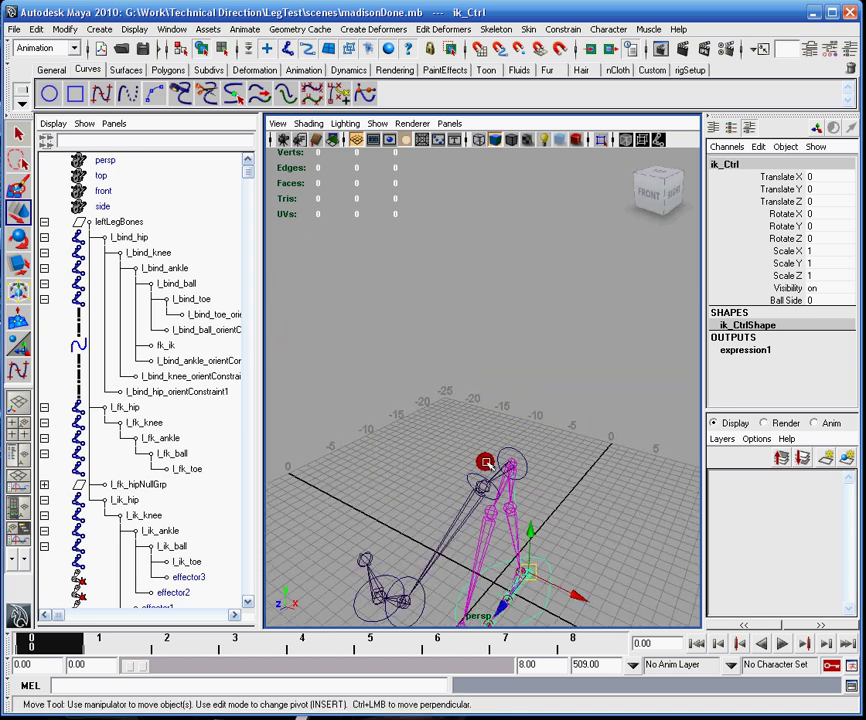
{"action": "left_click_drag", "start_coordinate": [486, 459], "coordinate": [464, 350]}
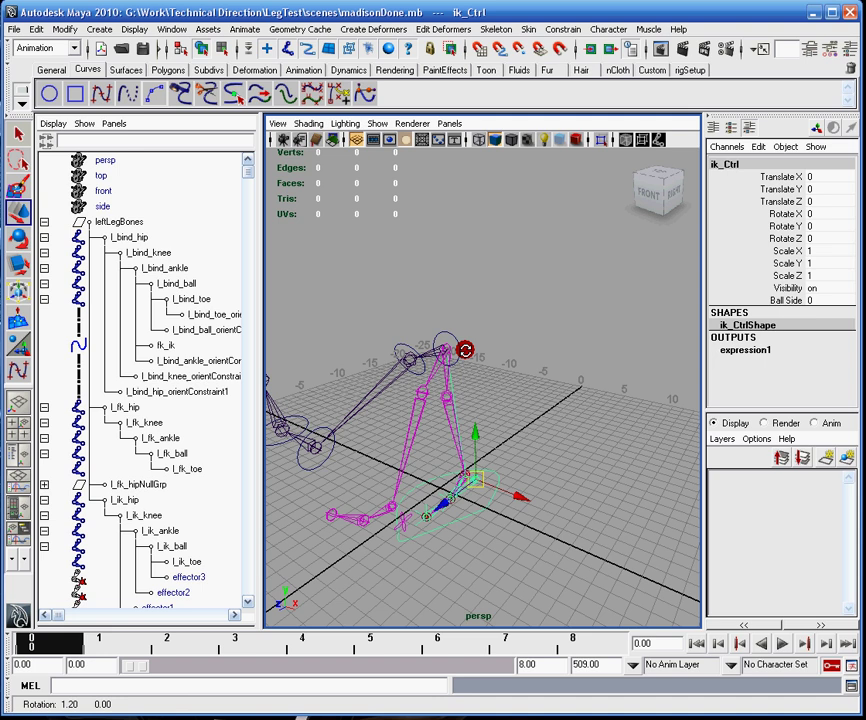
{"action": "left_click_drag", "start_coordinate": [465, 350], "coordinate": [609, 383]}
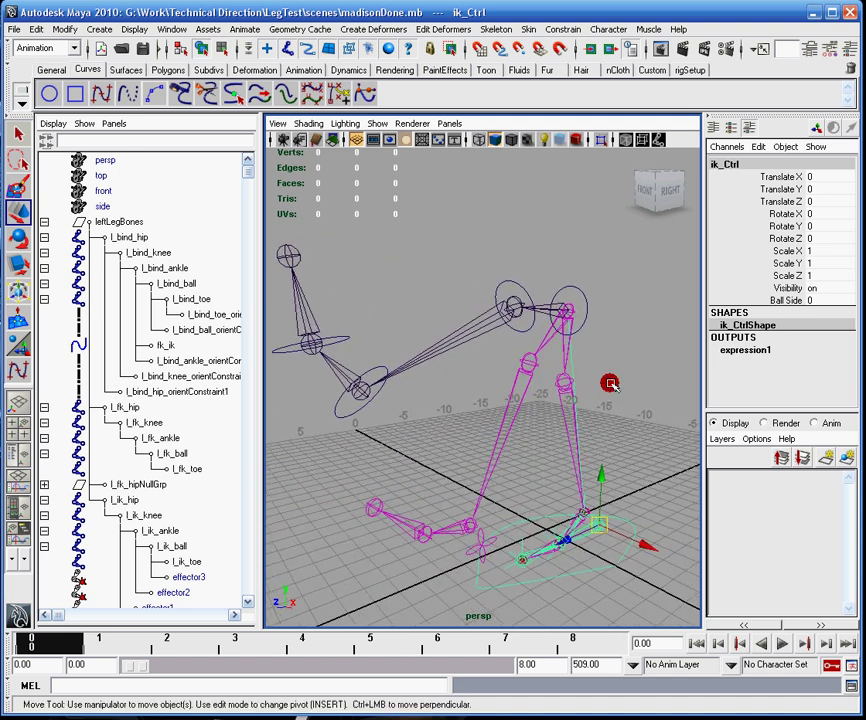